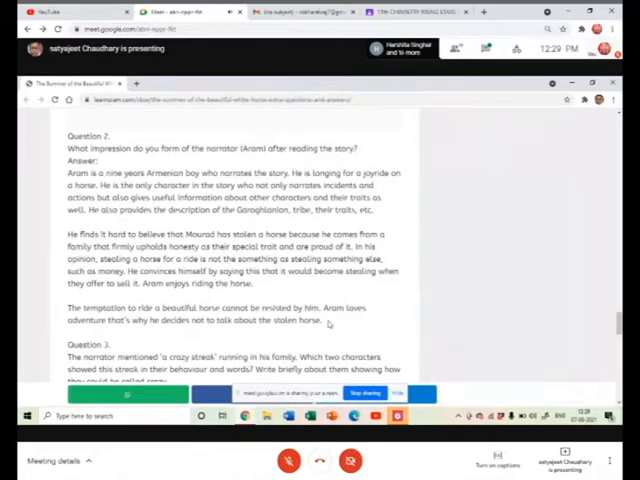
mouse_move(580, 368)
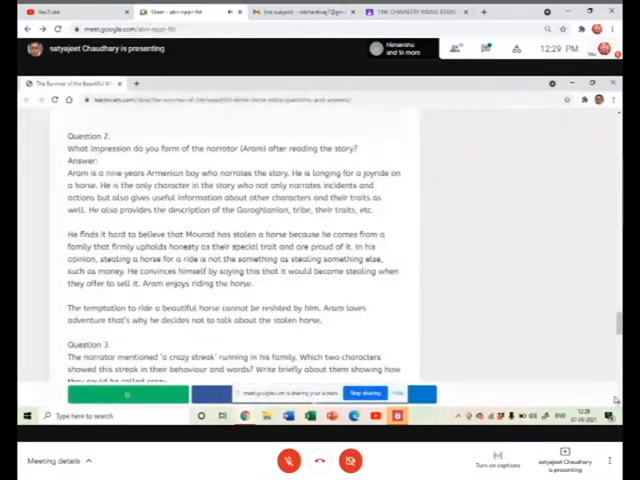
Step: Scroll the shared notes to Question 3 on the crazy streak and highlight a word in its answer about Mourad and Uncle Khosrove
scroll(down, 3)
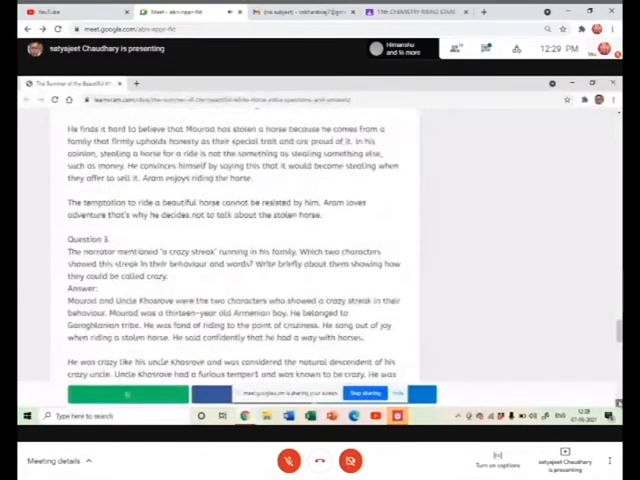
scroll(down, 3)
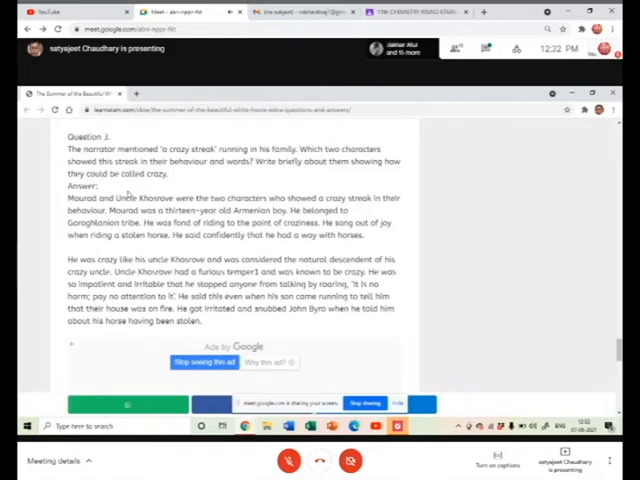
mouse_move(130, 194)
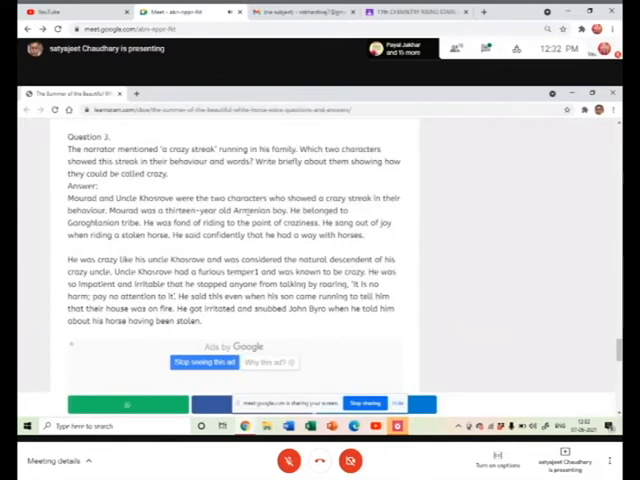
double_click(268, 210)
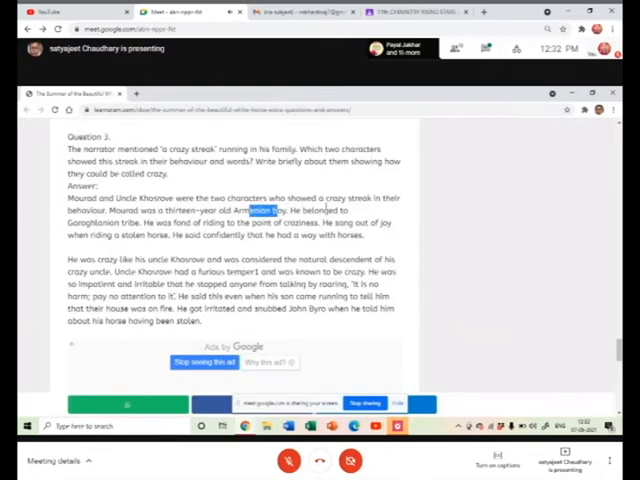